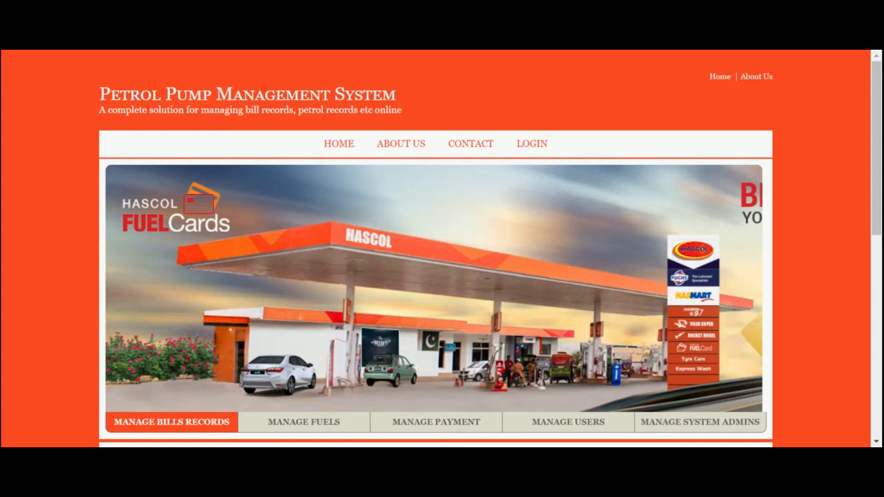
- Browse the home page sections and switch to the About page describing the system
scroll(down, 3)
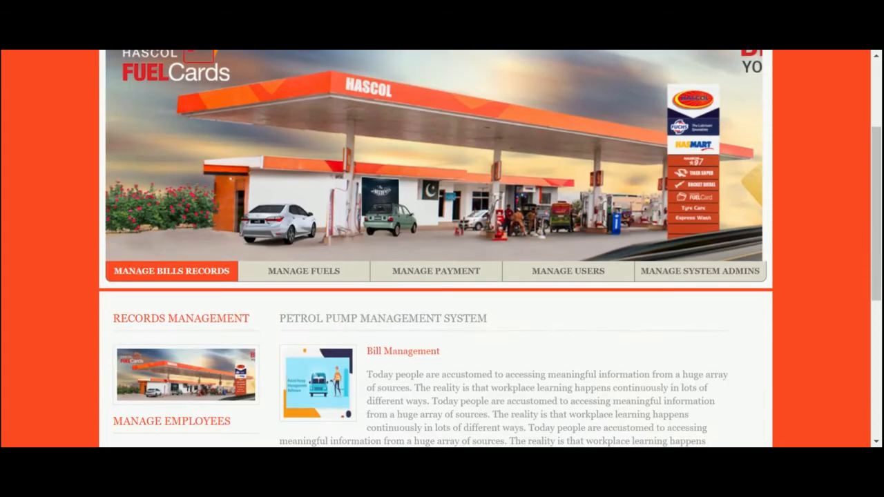
scroll(down, 3)
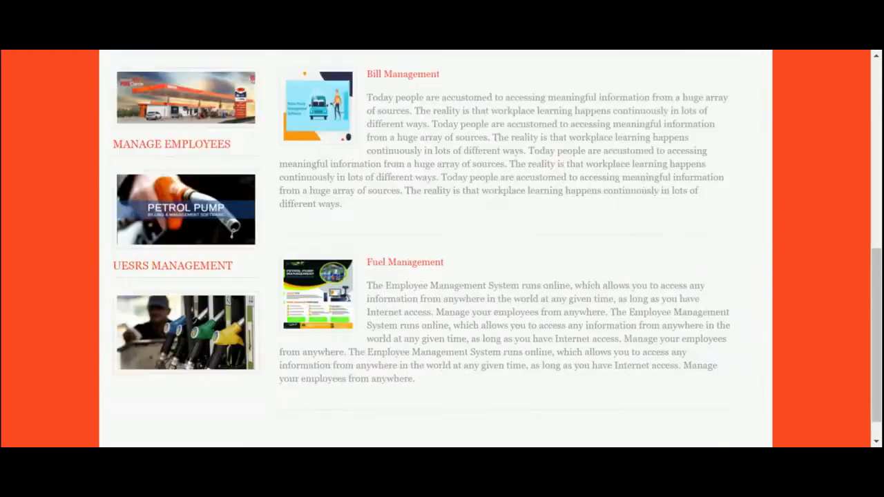
scroll(up, 3)
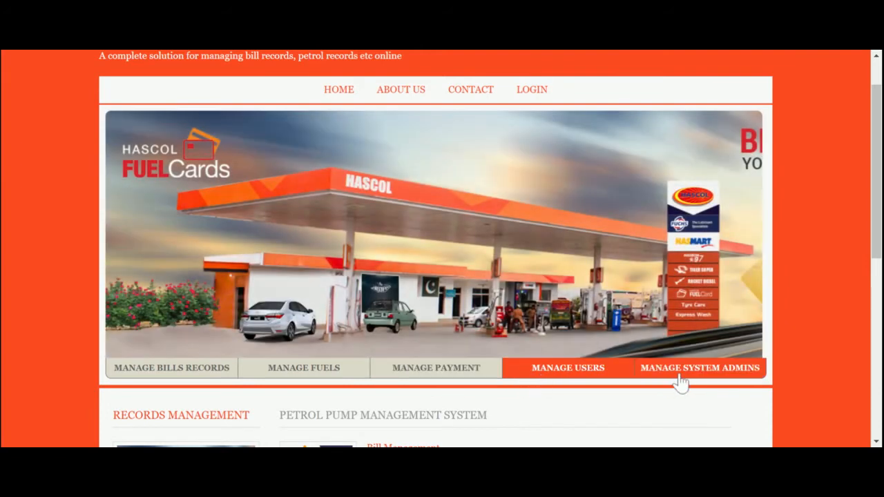
click(435, 368)
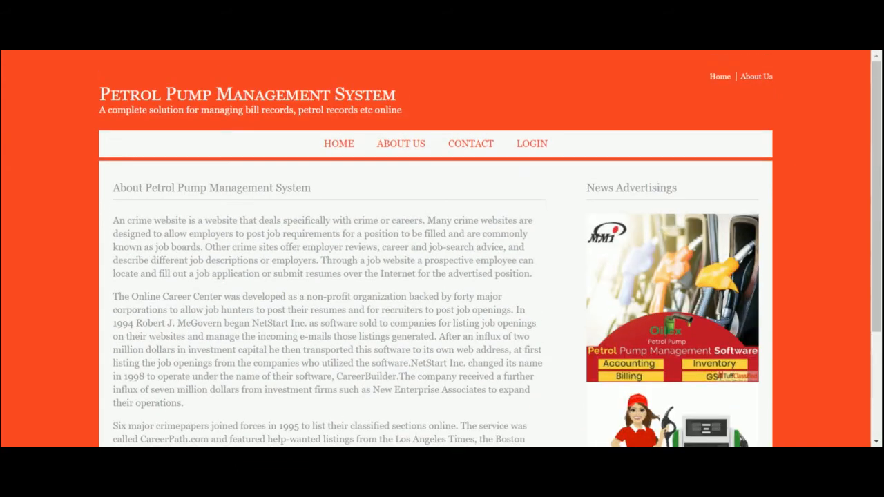
mouse_move(469, 149)
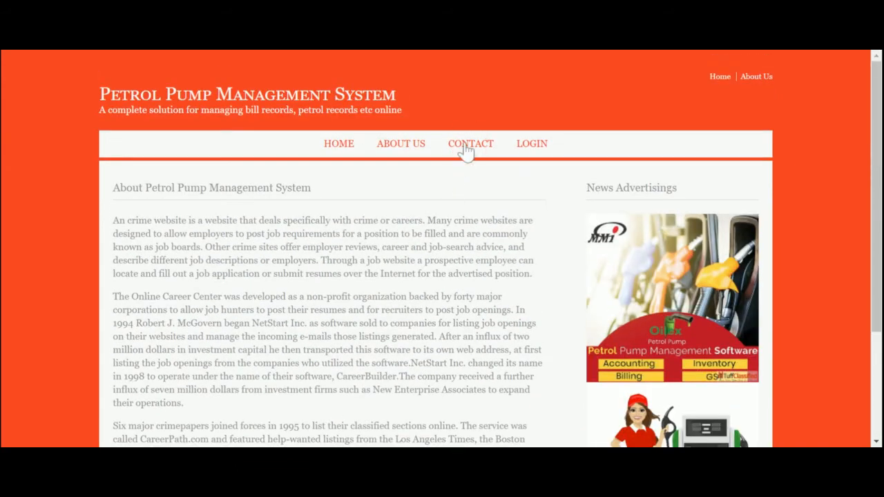
- Show the Contact Us form with name, email, contact number, subject and message fields
click(470, 144)
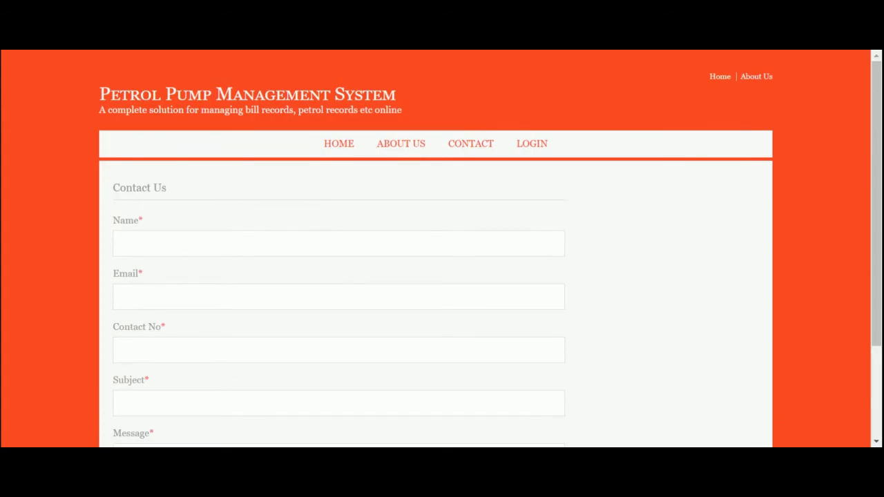
mouse_move(442, 286)
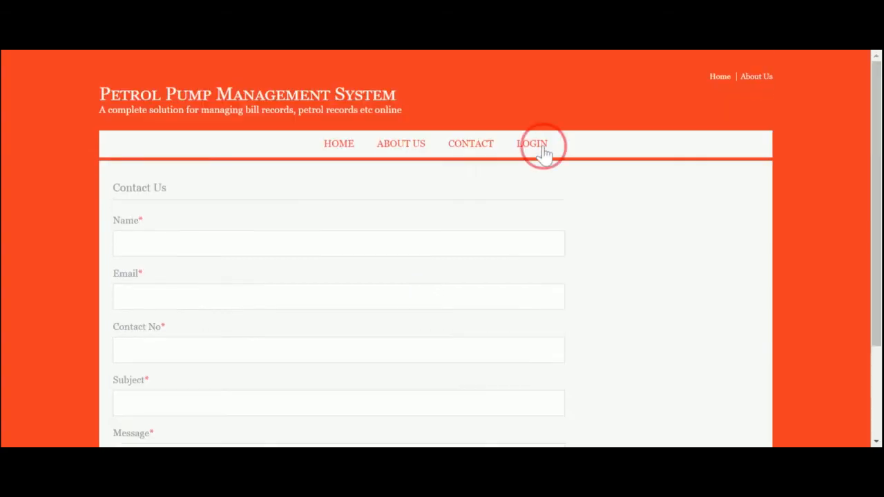
- Fill the login form with username admin and the masked password
click(532, 143)
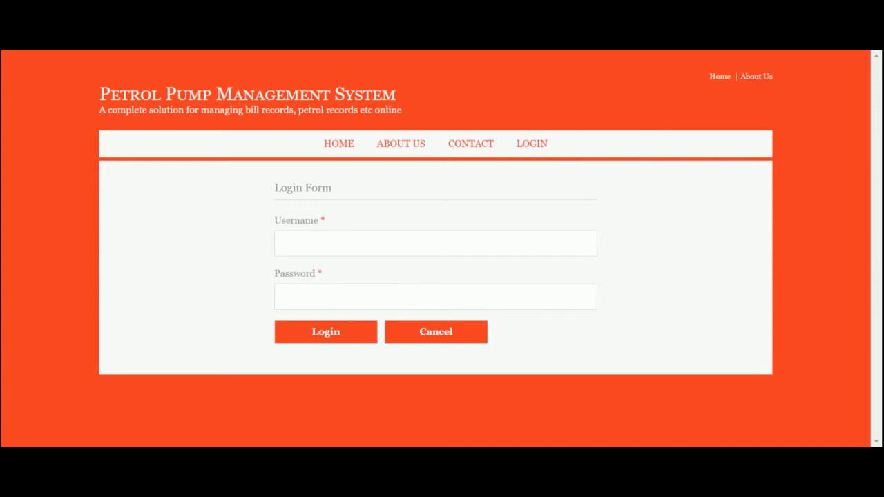
text(adm)
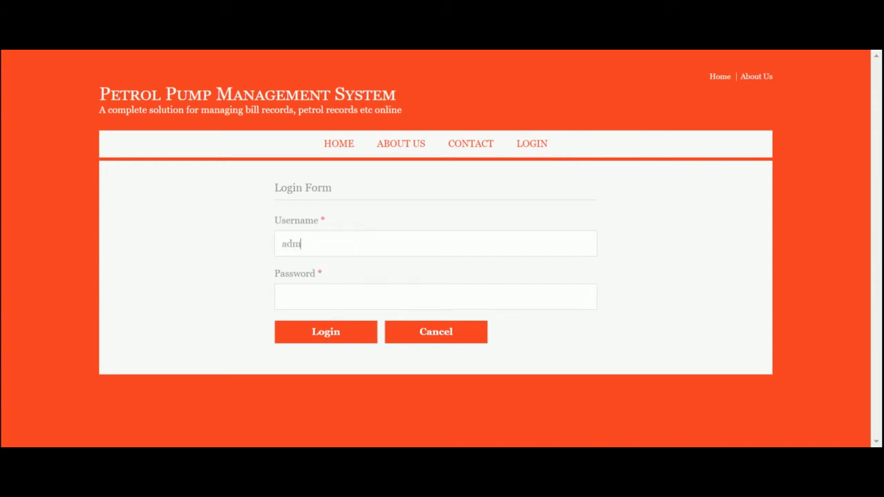
text(••)
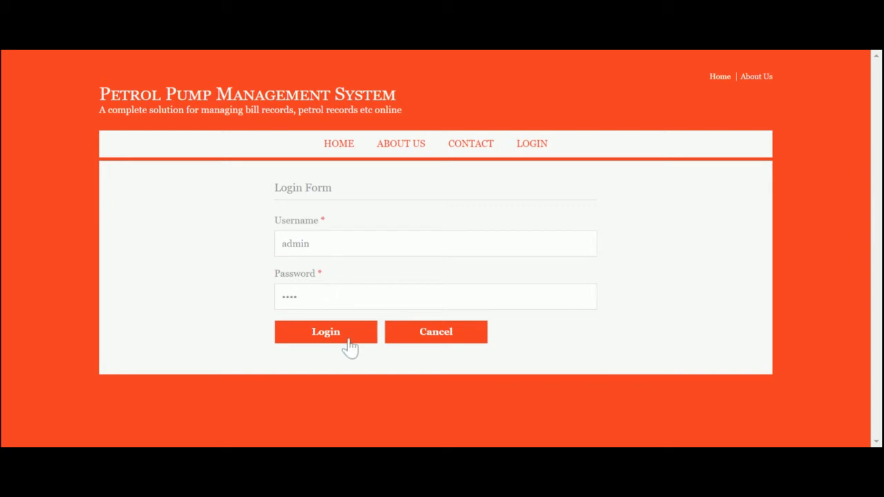
- Log in as admin, browse the dashboard shortcuts and list the Add New choices
click(326, 331)
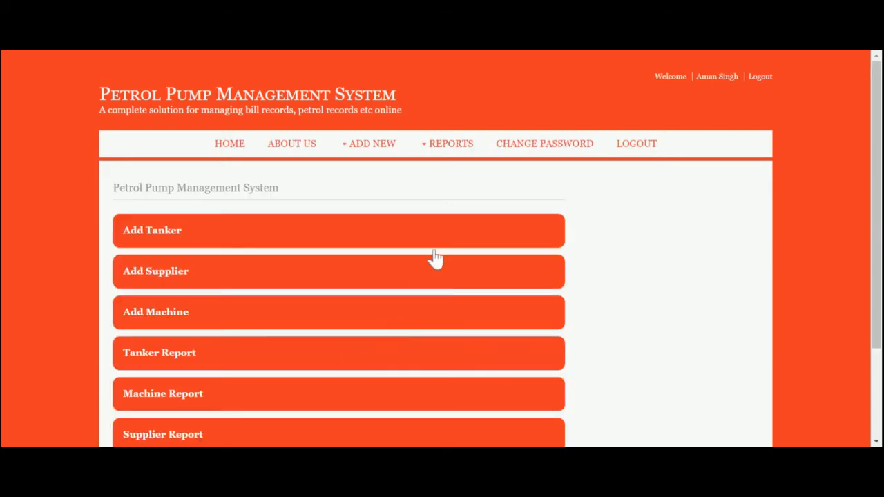
scroll(down, 3)
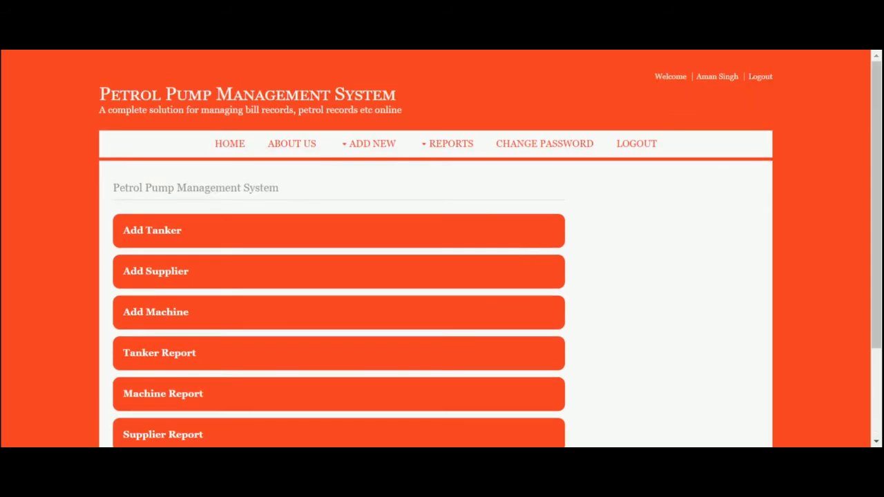
scroll(down, 3)
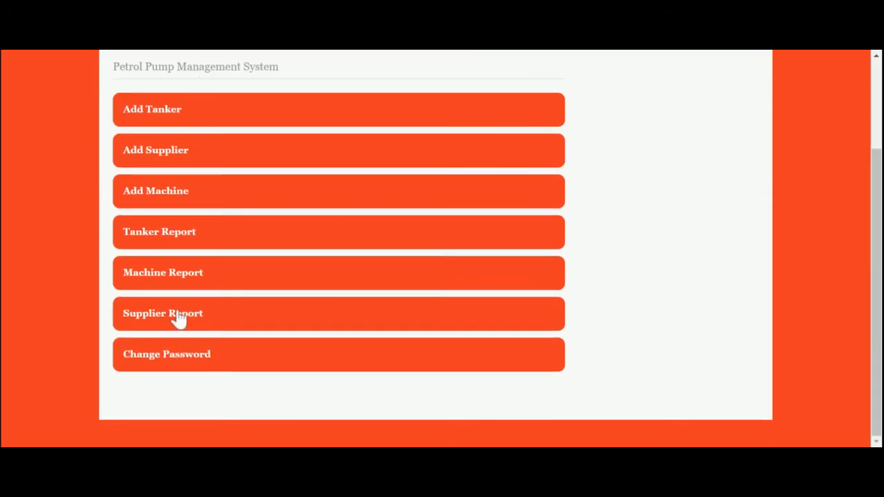
mouse_move(185, 192)
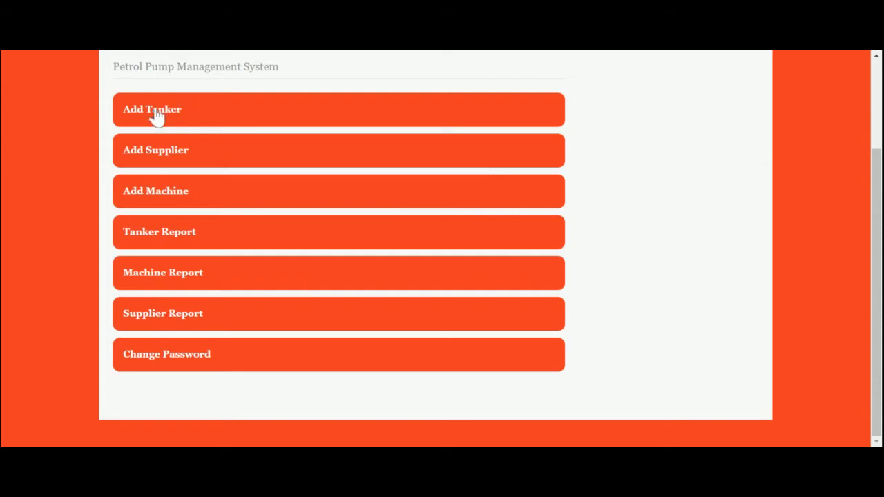
mouse_move(164, 160)
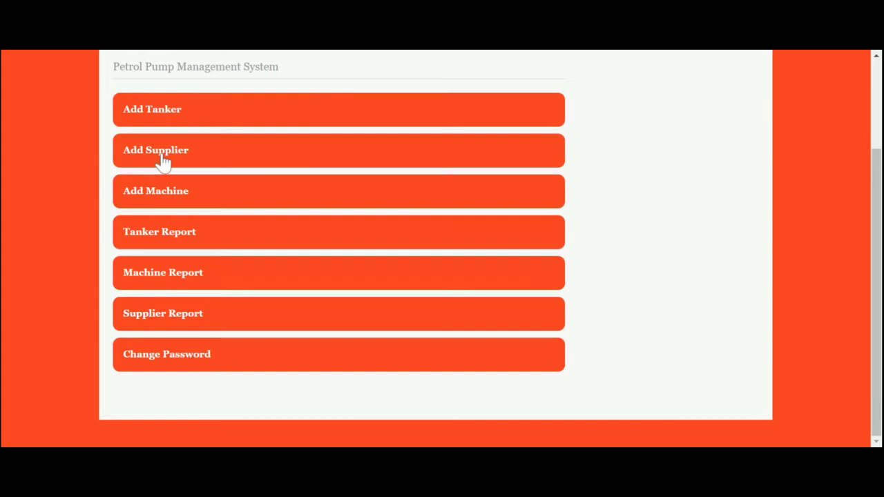
mouse_move(164, 204)
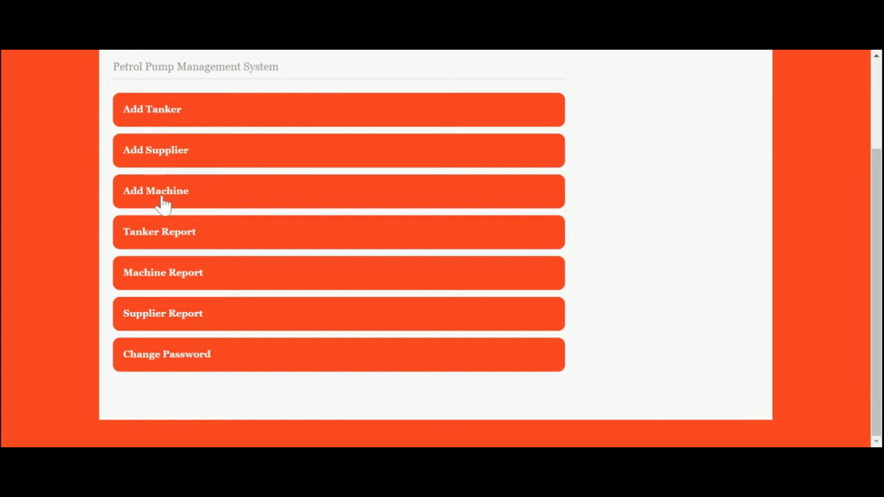
mouse_move(171, 307)
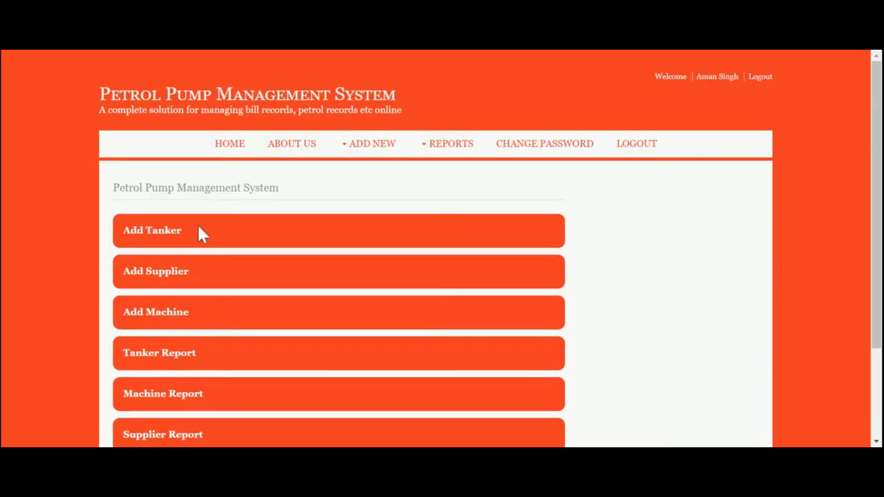
mouse_move(481, 149)
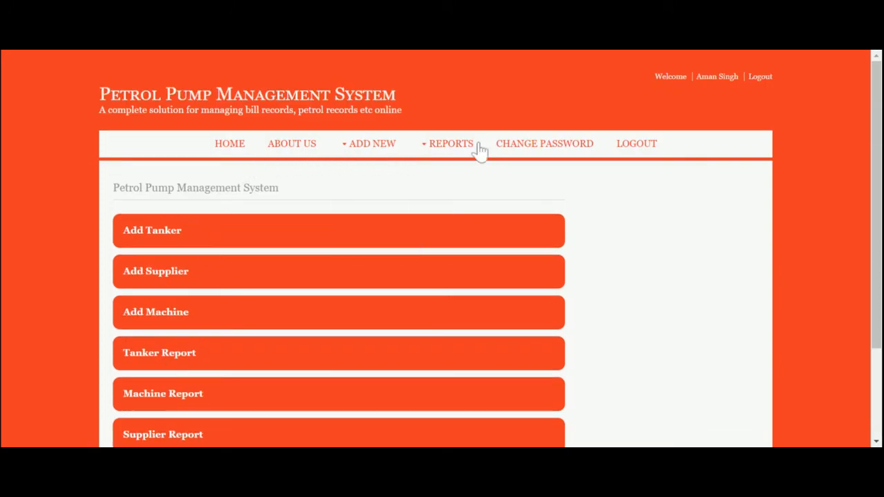
mouse_move(378, 142)
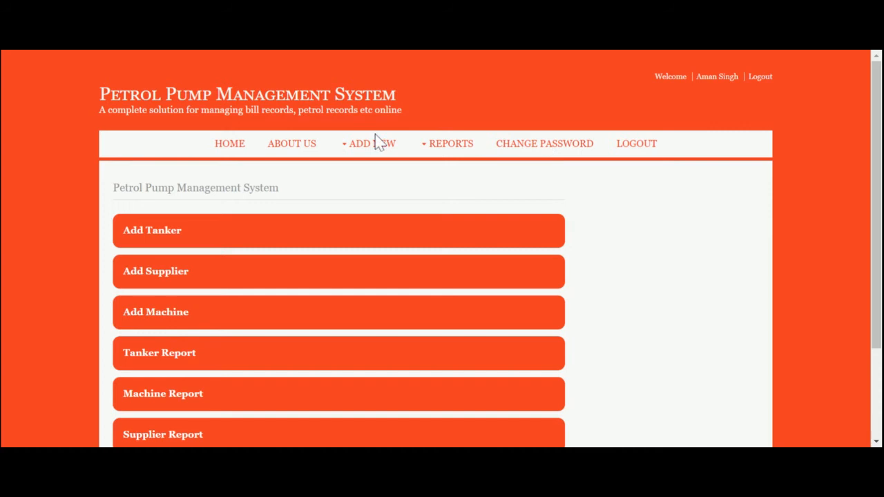
click(369, 144)
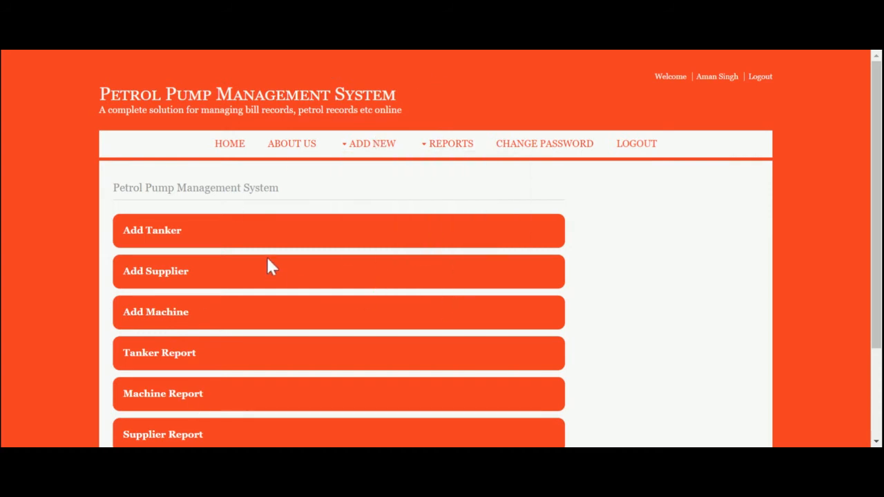
click(369, 142)
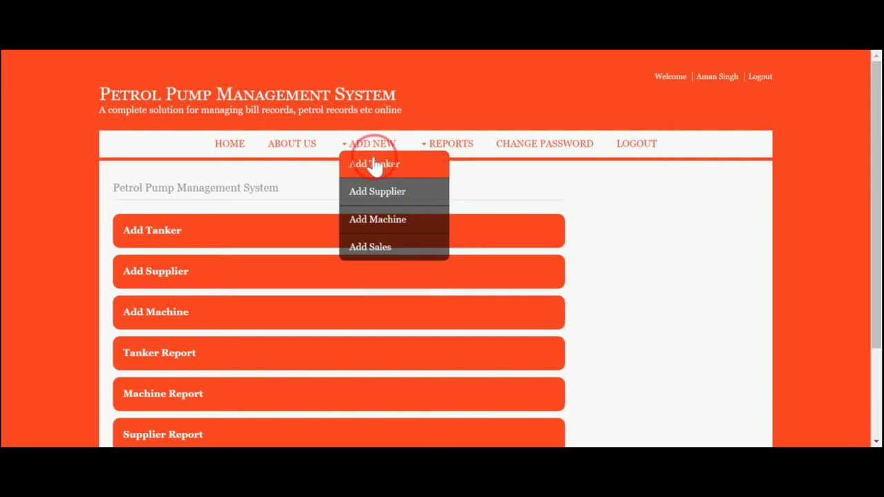
- Bring up the Enter Tanker Details form and choose its supplier
click(373, 163)
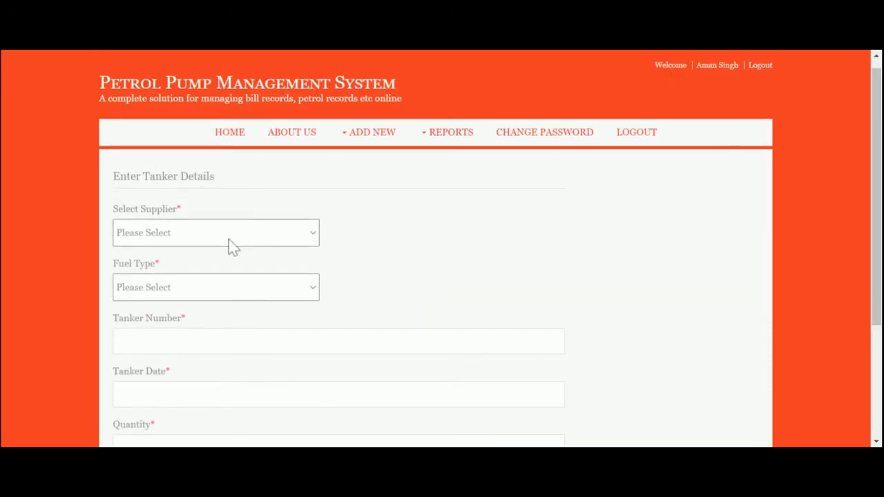
click(215, 232)
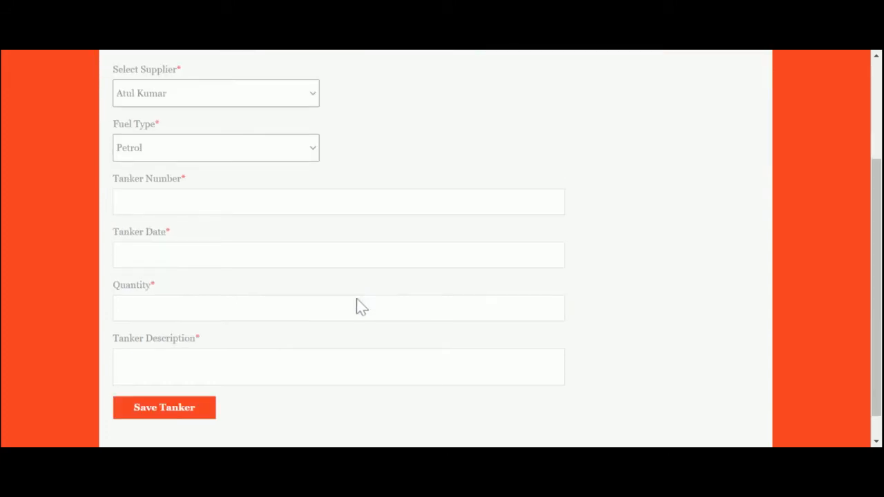
scroll(up, 3)
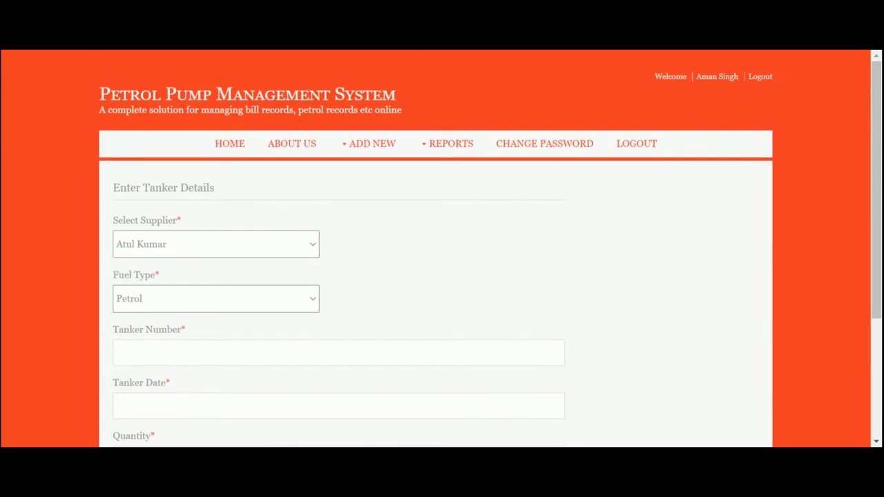
scroll(down, 3)
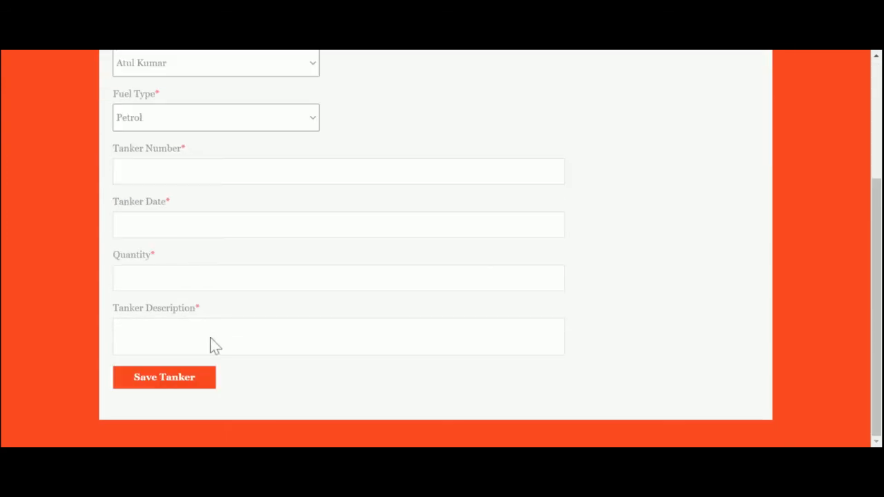
scroll(up, 3)
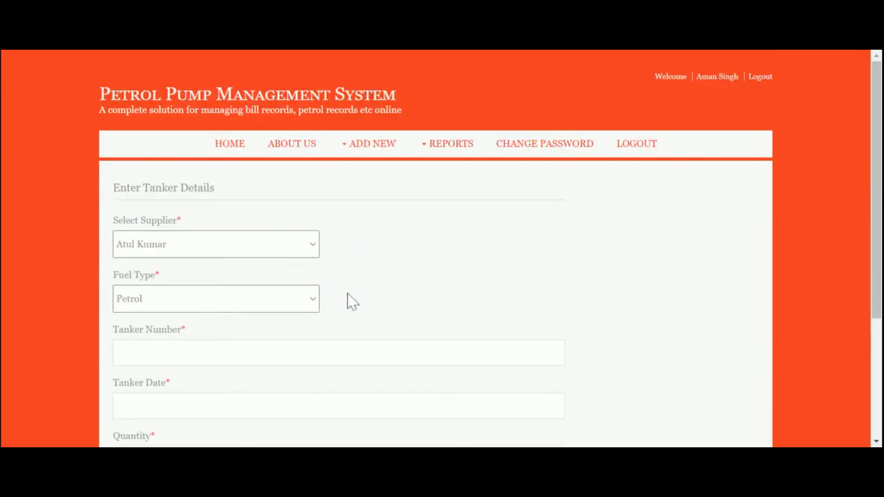
scroll(down, 3)
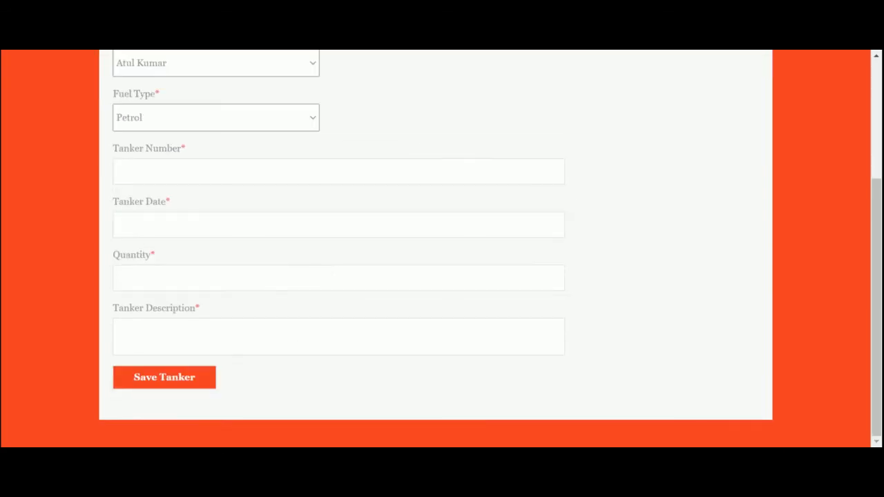
- Switch to the blank Add Supplier Record form with name, contact and address fields
click(373, 144)
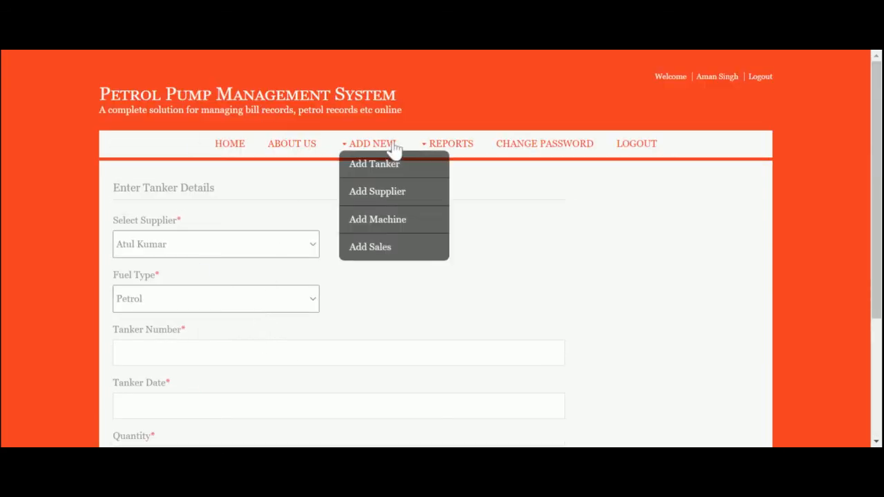
mouse_move(377, 200)
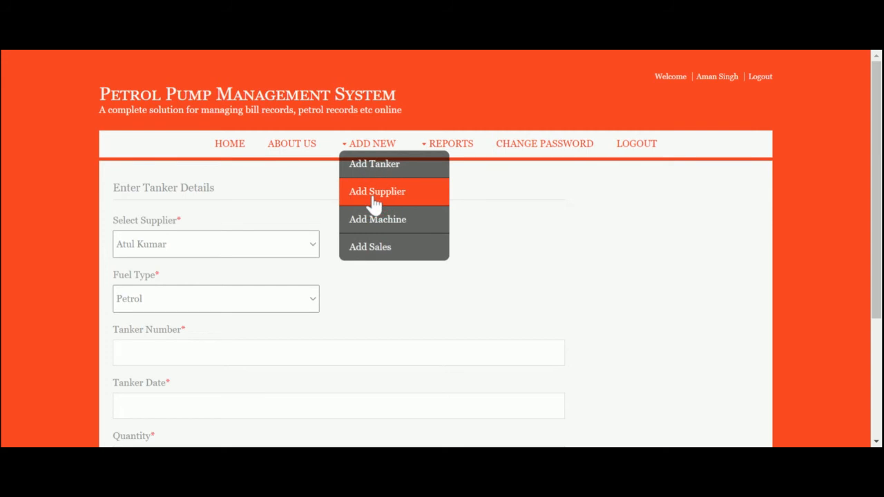
click(377, 190)
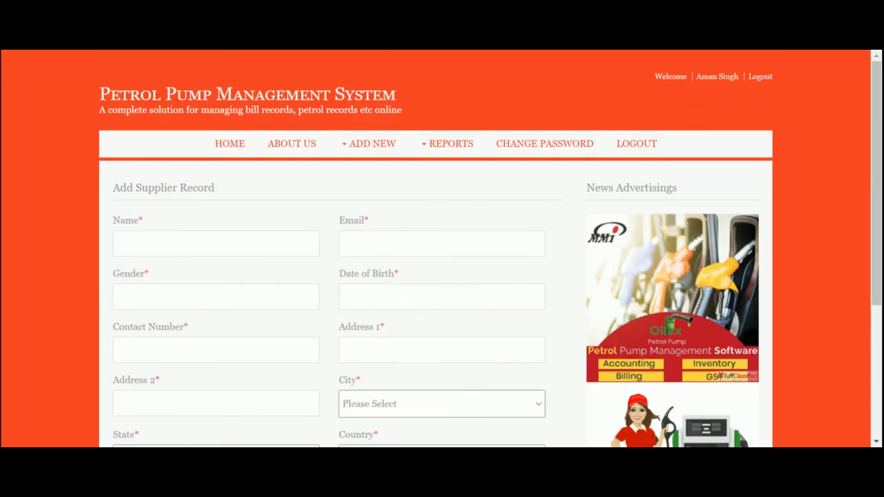
click(372, 144)
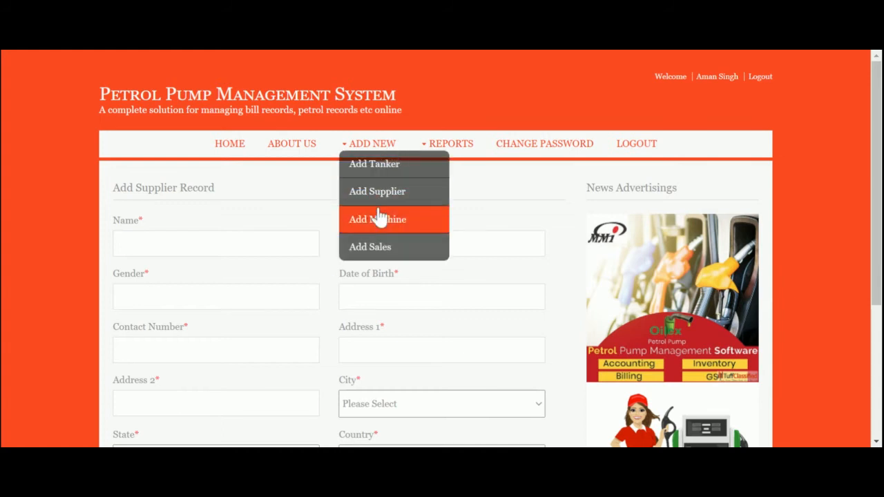
- Fill the Add Machine form with fuel type Diseal instead of Petrol
click(377, 218)
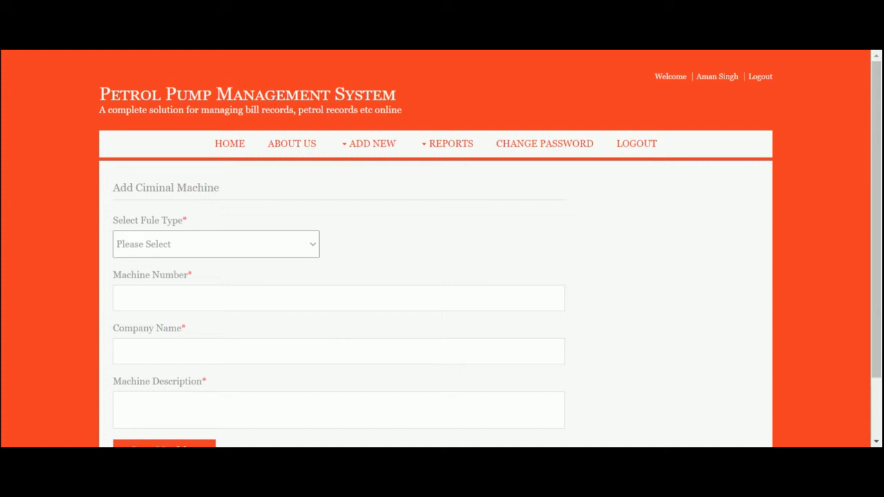
scroll(down, 3)
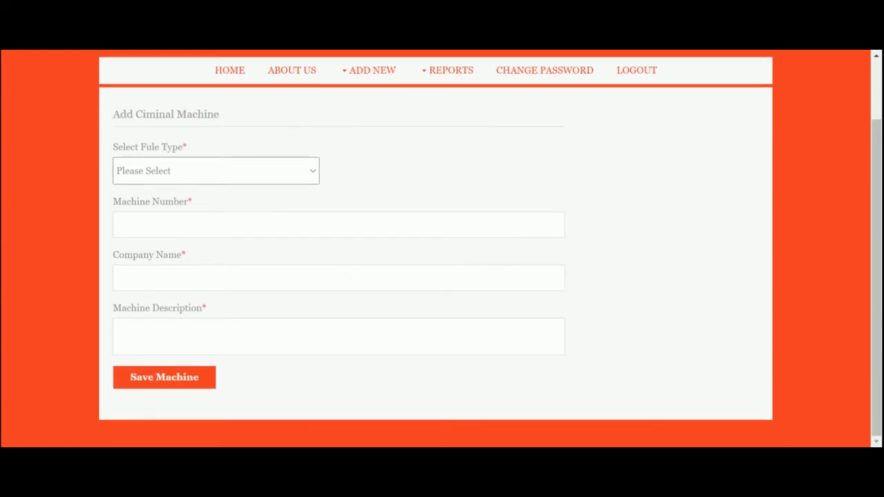
click(215, 172)
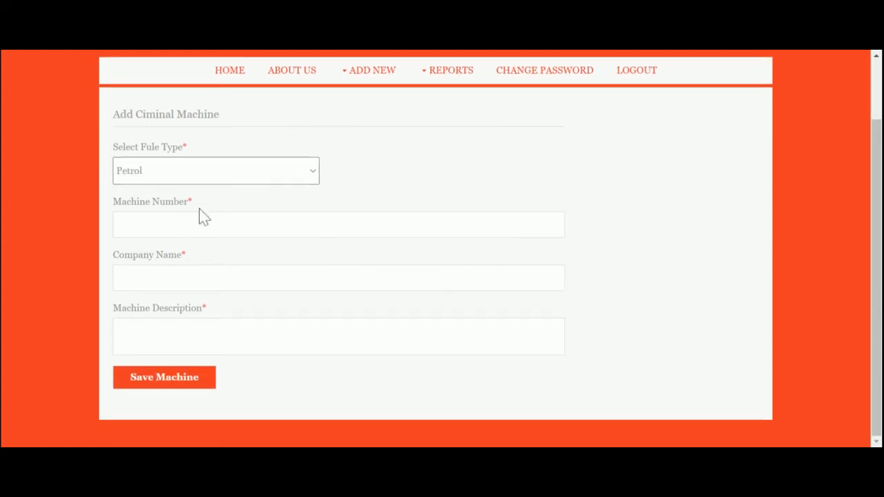
click(216, 172)
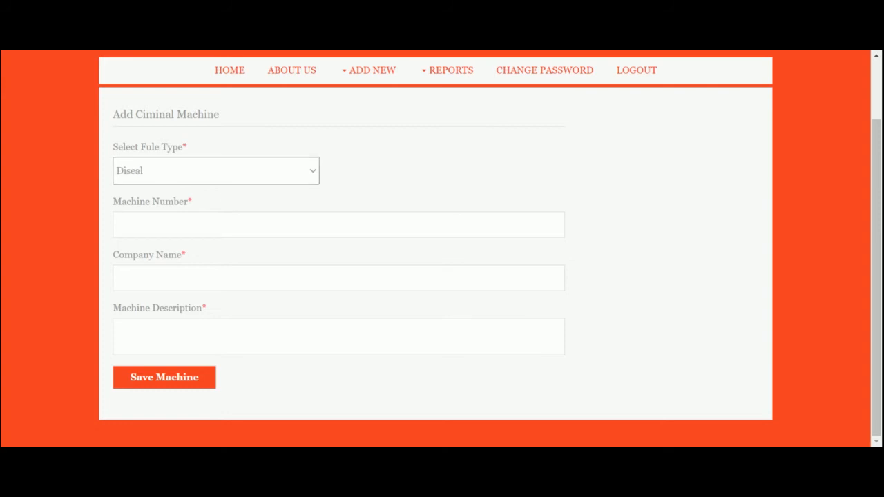
click(337, 224)
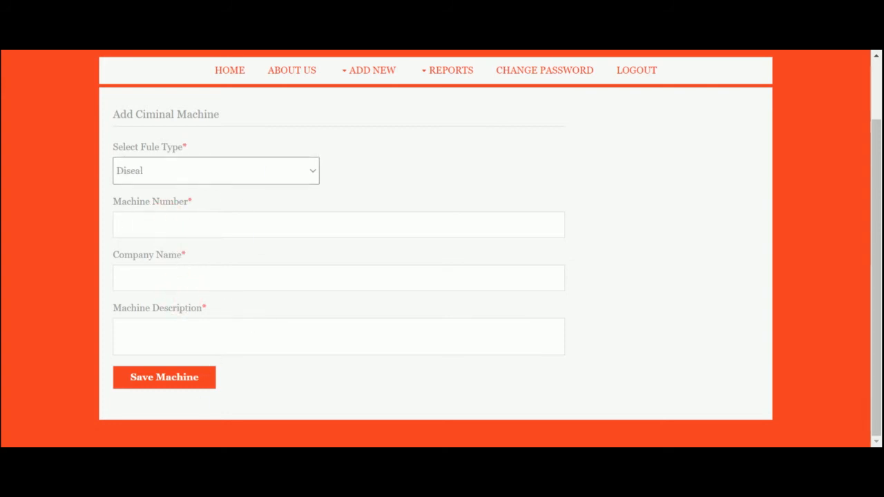
click(373, 142)
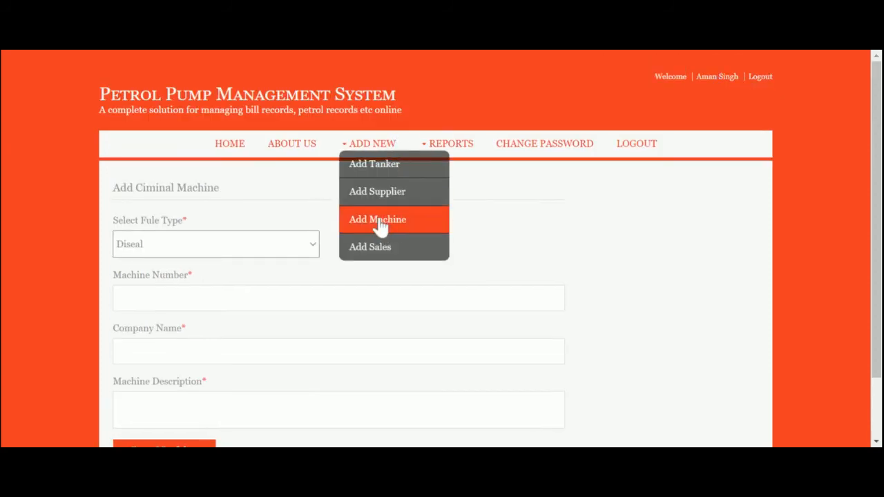
- Choose machine MCH10002 on the sales form, then return to a blank Add Machine form
click(371, 246)
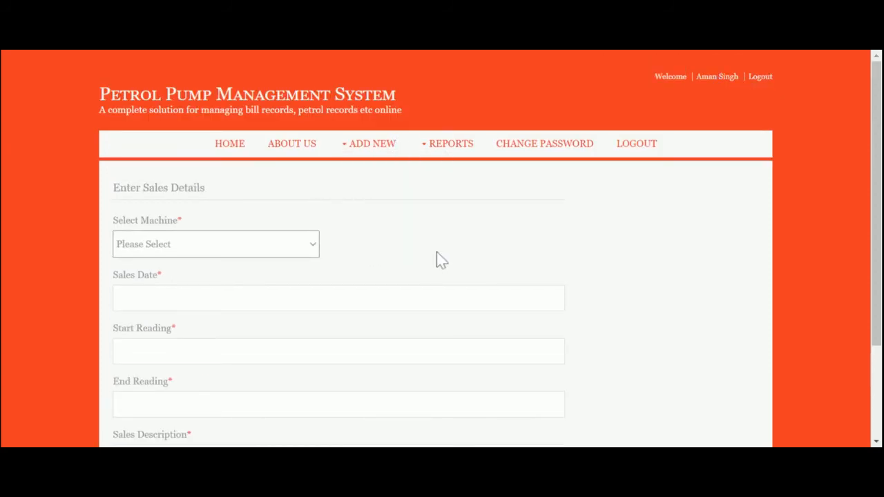
click(216, 243)
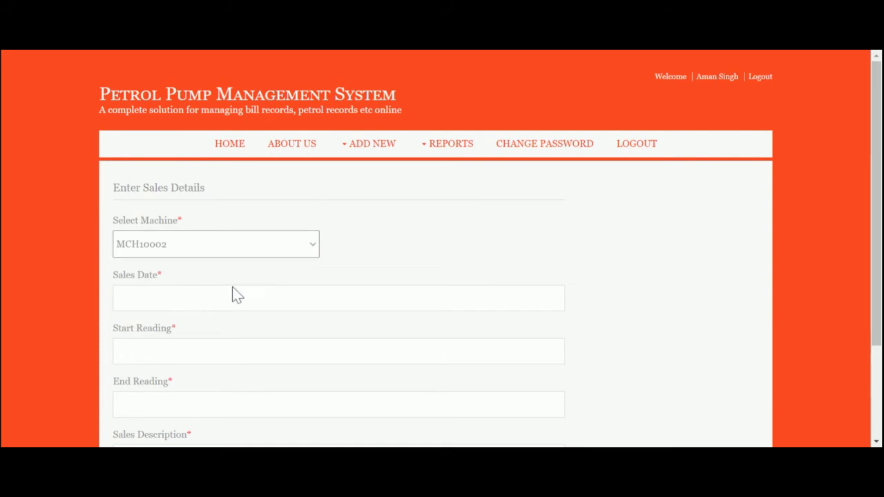
scroll(down, 3)
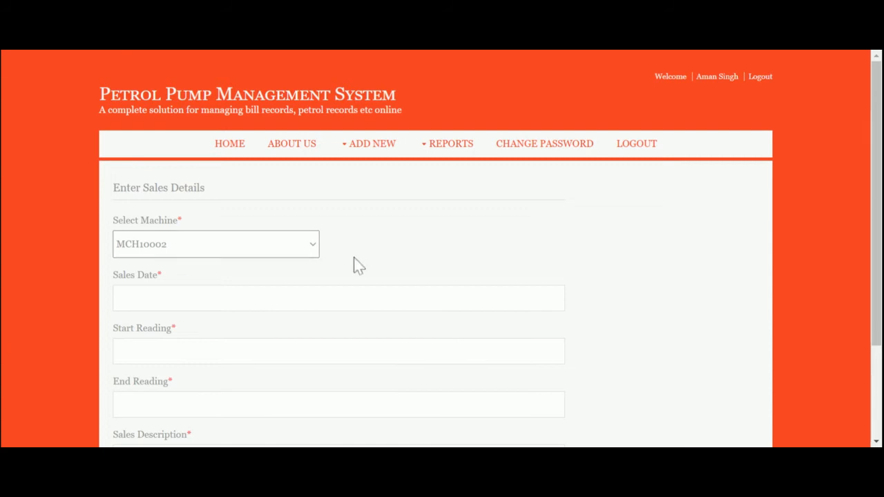
mouse_move(387, 254)
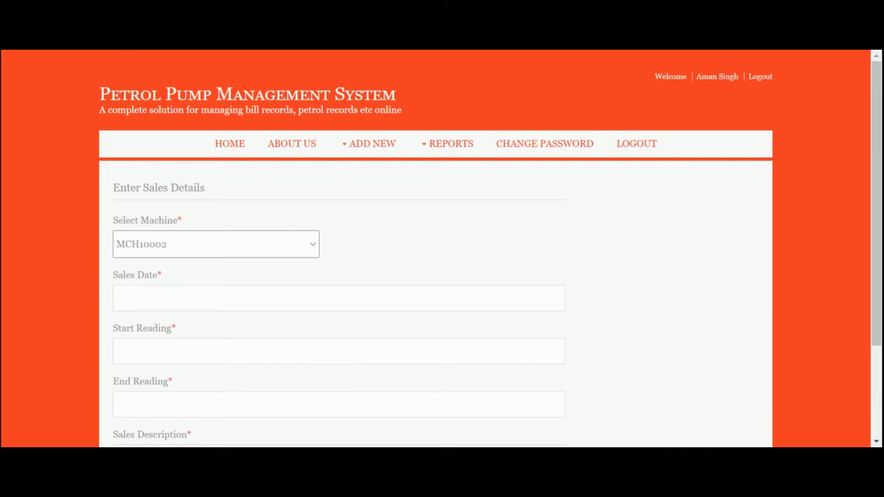
click(368, 144)
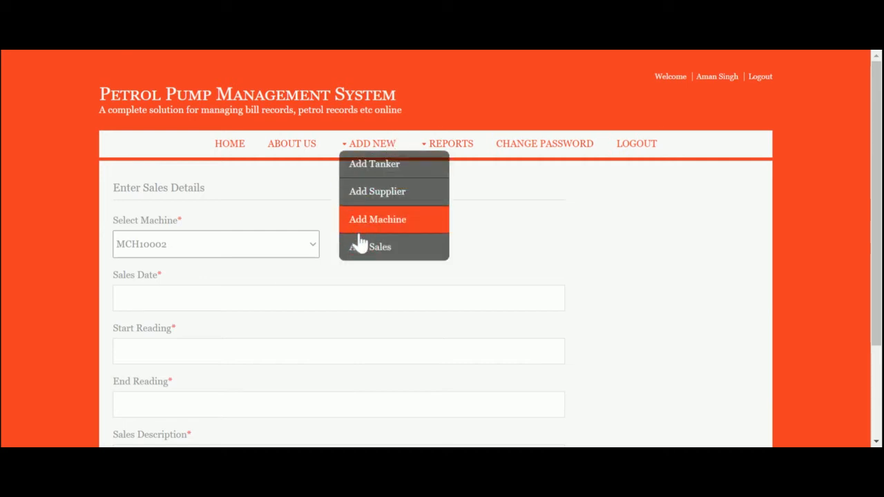
click(377, 218)
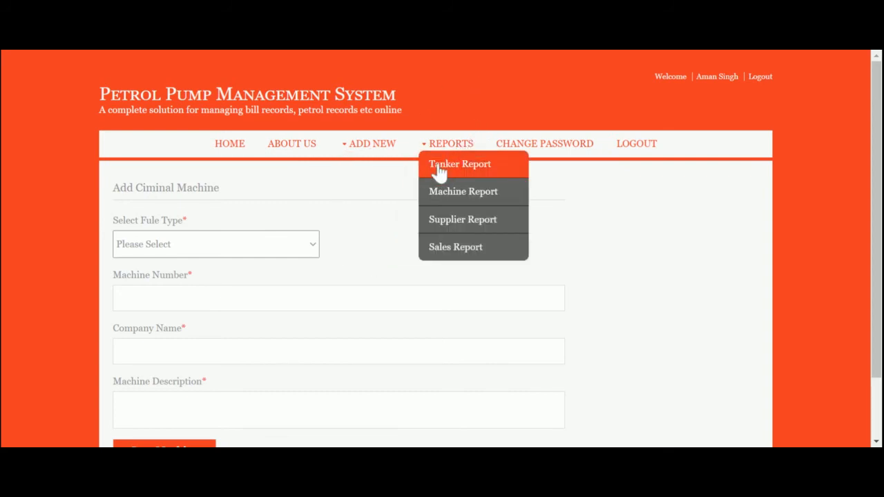
- View the tanker report listing two tankers and act on the tanker with ID 3
click(458, 163)
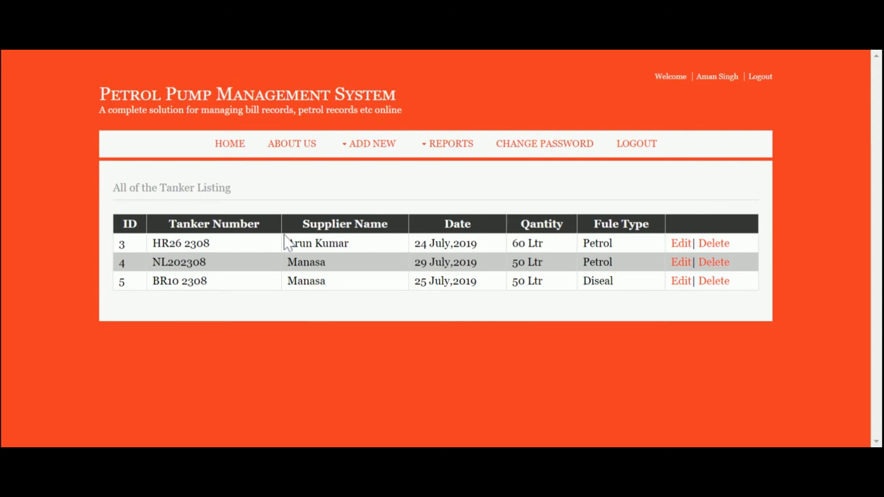
click(680, 243)
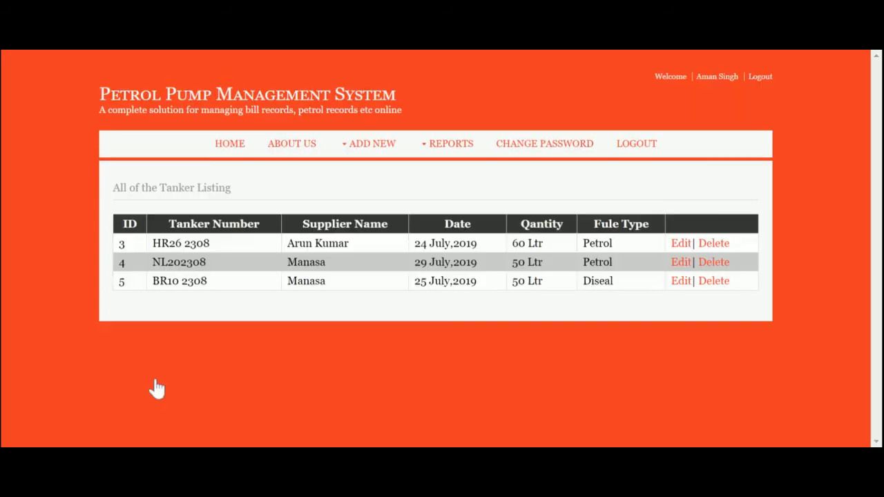
click(450, 144)
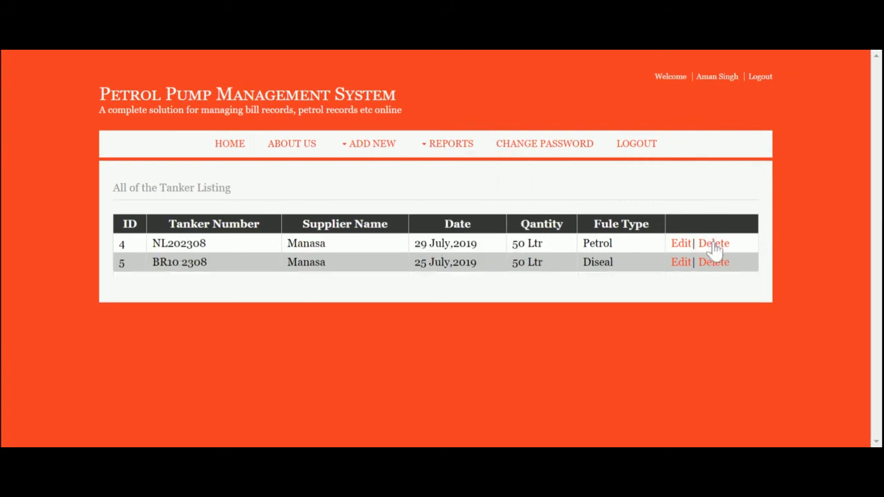
click(450, 144)
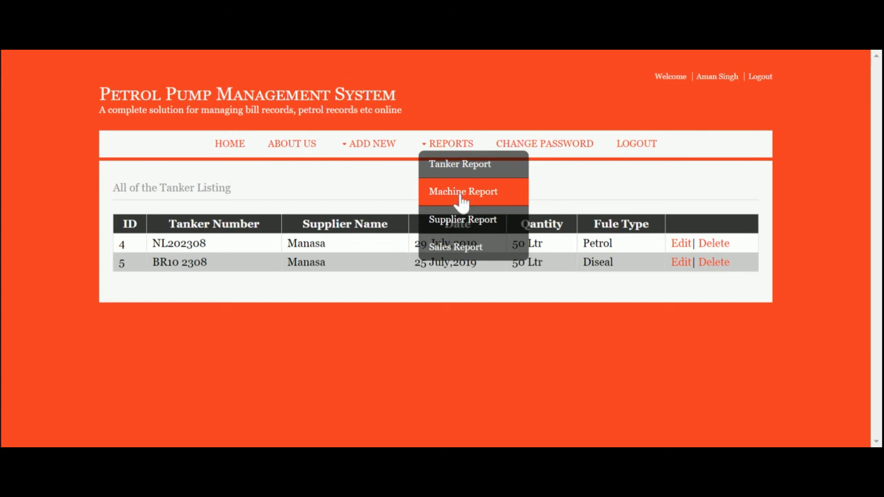
- View the machine records MCH10001–MCH10004 and machine MCH10001's edit form
click(461, 191)
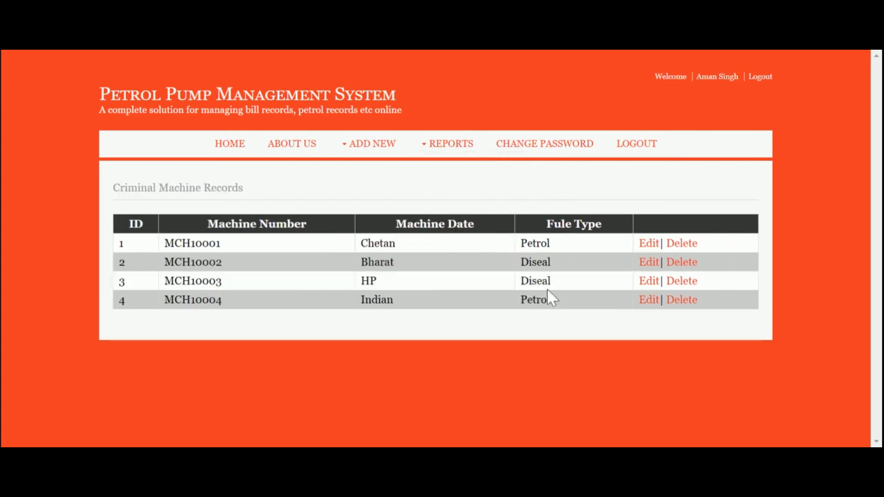
mouse_move(568, 301)
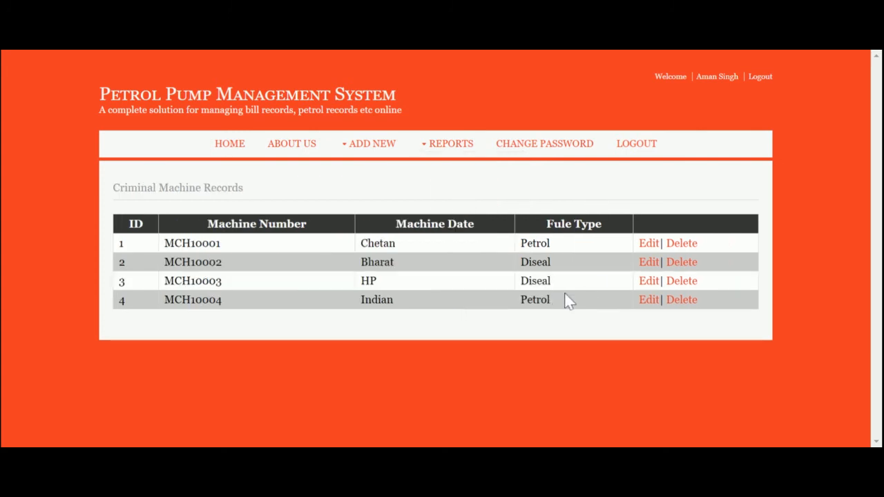
mouse_move(373, 238)
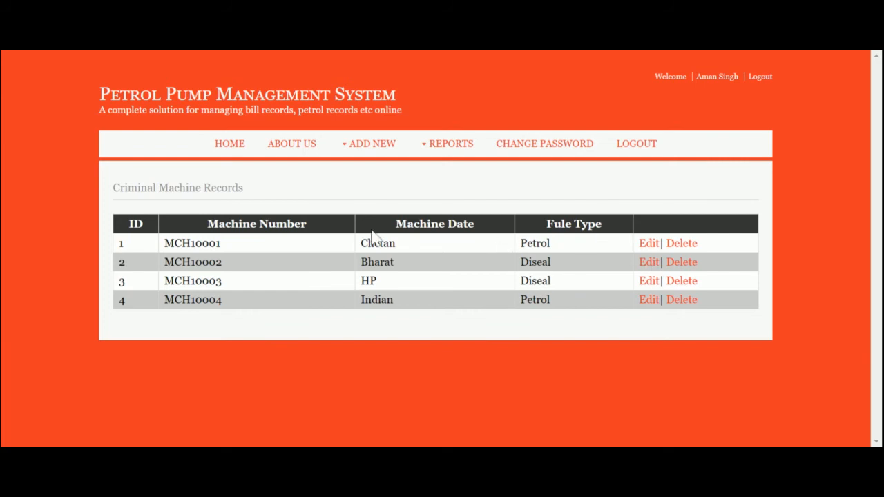
mouse_move(587, 303)
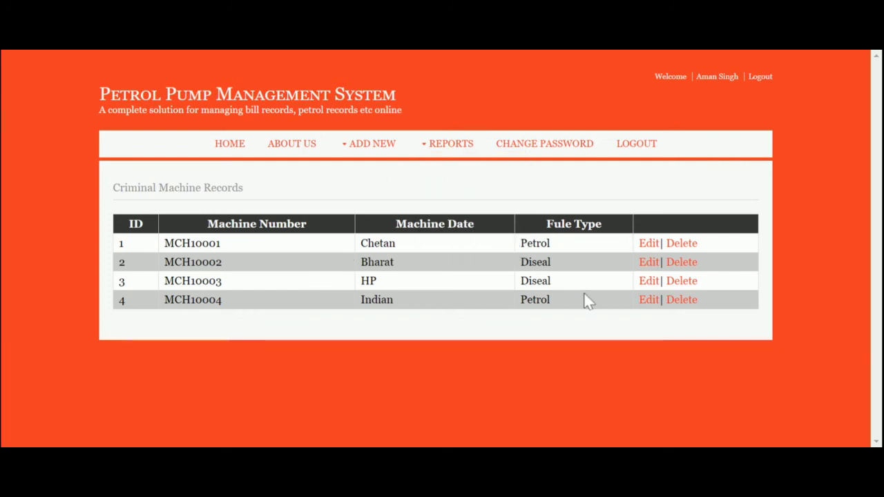
click(647, 243)
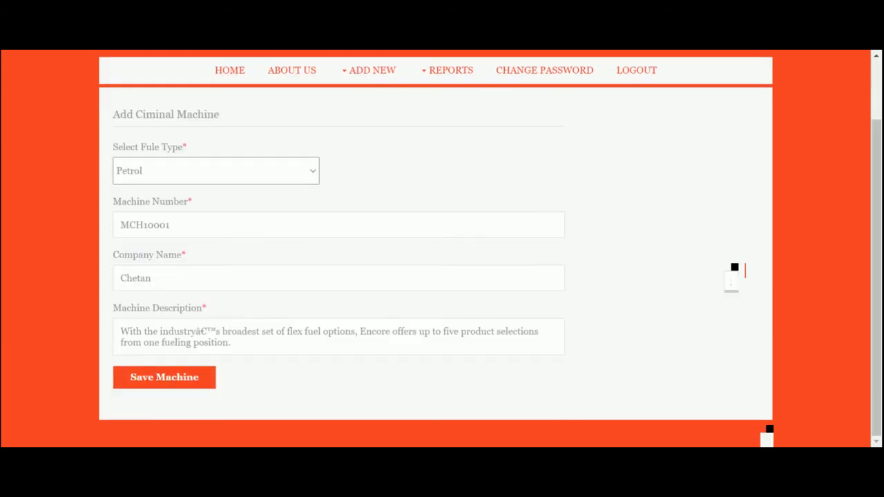
click(451, 142)
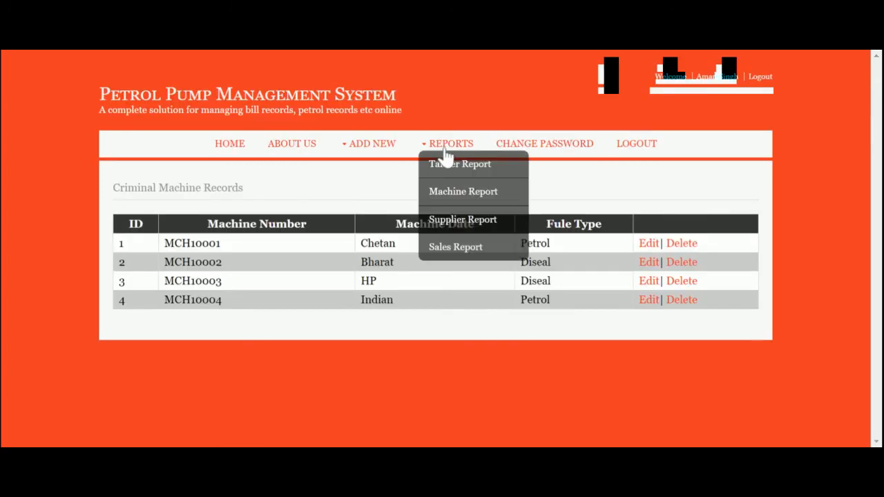
- View the supplier report, then the sales listing of five MCH10002 records
click(463, 218)
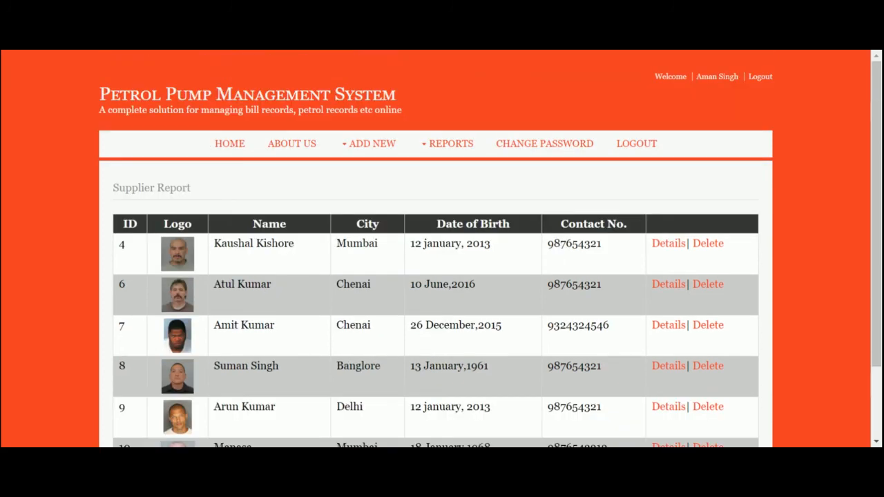
click(450, 144)
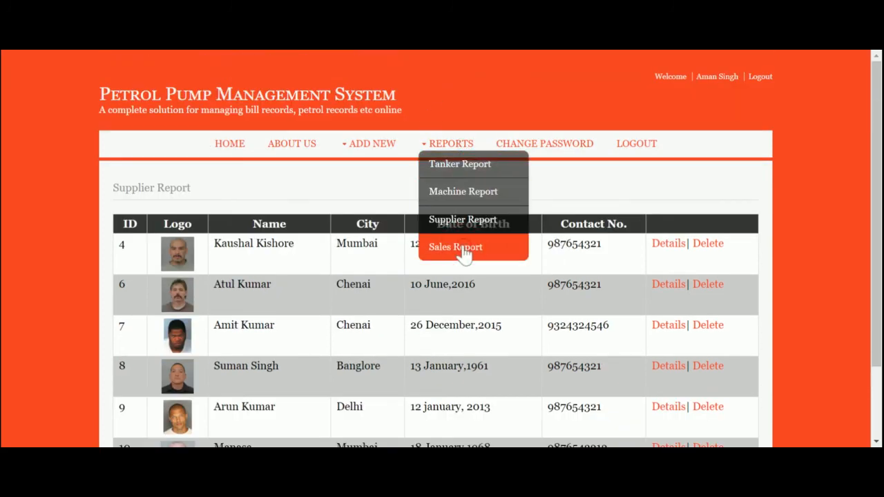
click(456, 246)
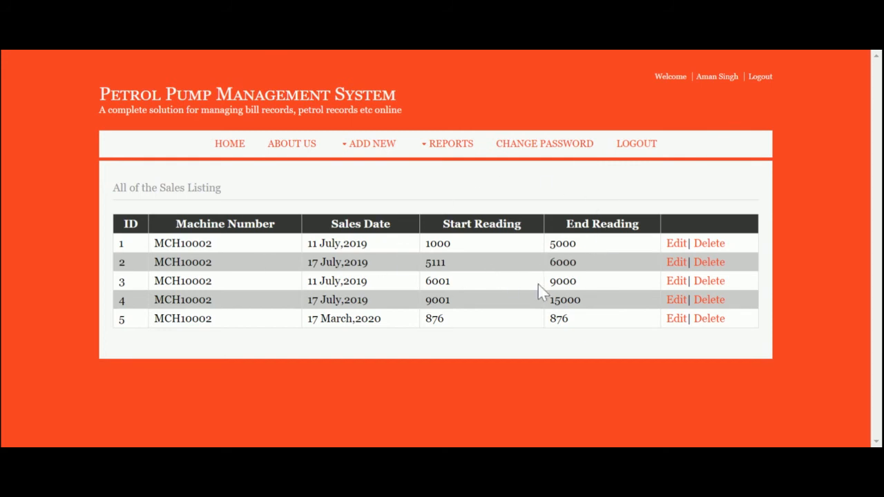
mouse_move(573, 368)
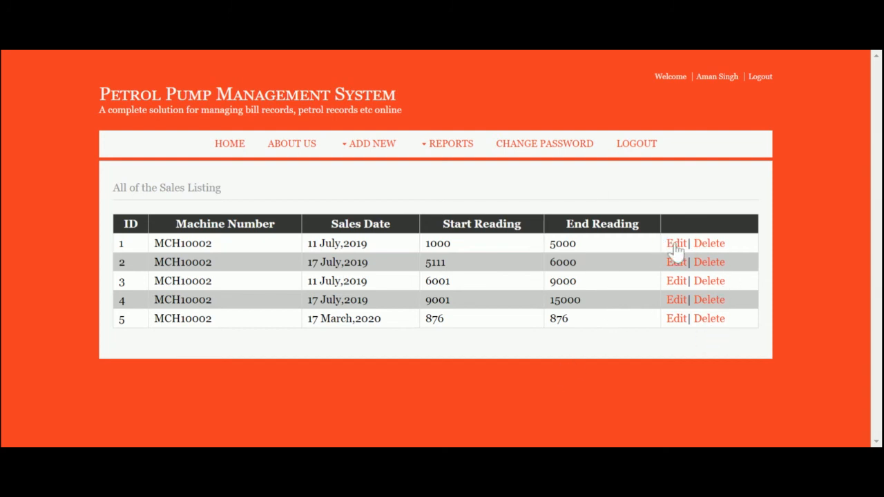
click(674, 244)
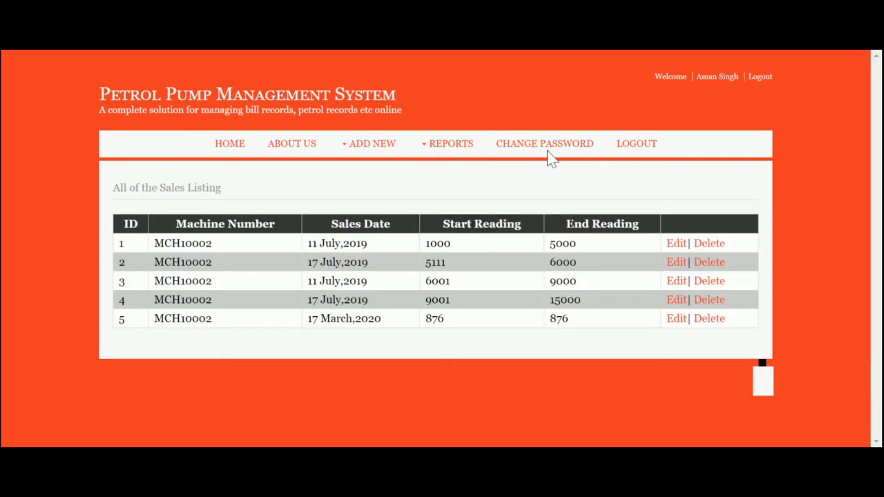
- Show the Change Your Password form with empty old, new and confirm fields
click(544, 144)
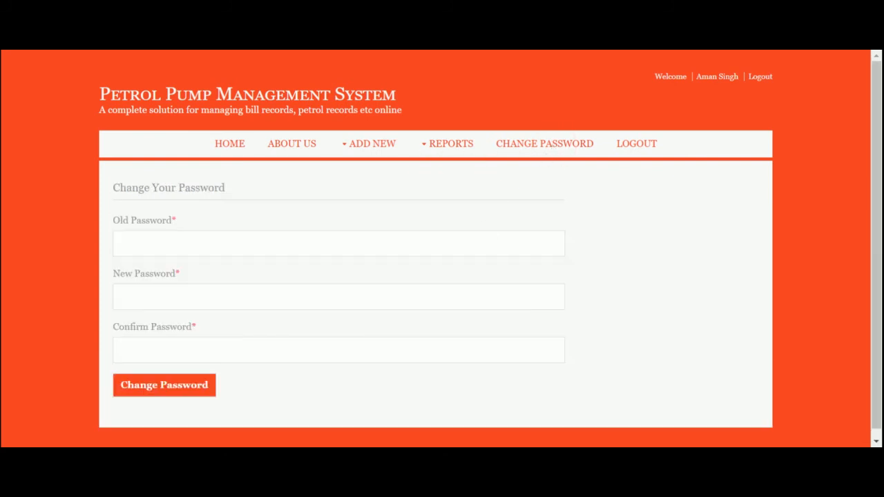
mouse_move(536, 229)
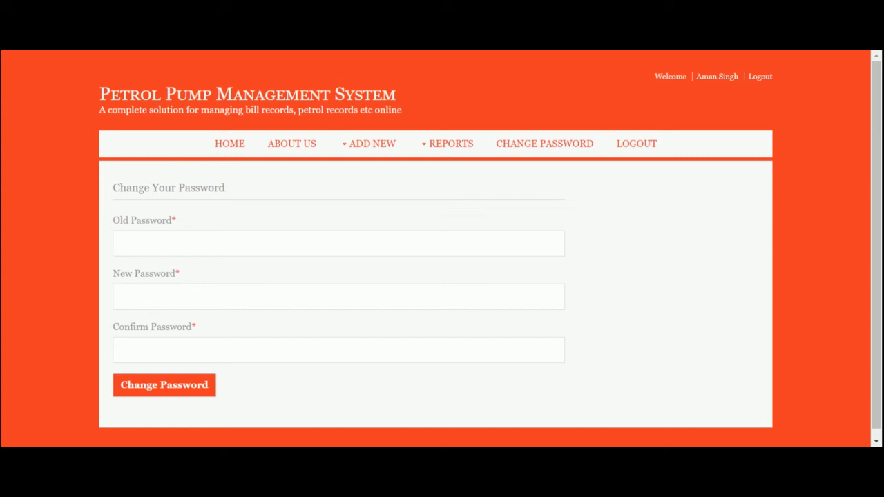
mouse_move(656, 202)
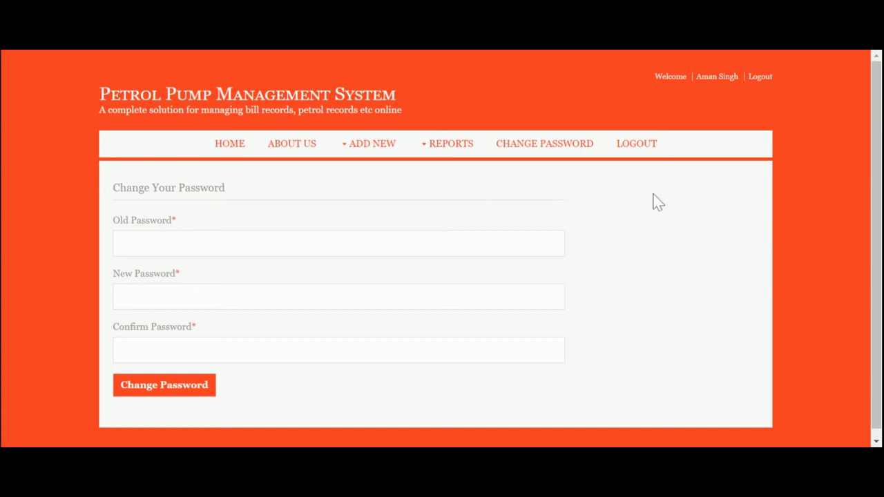
mouse_move(705, 165)
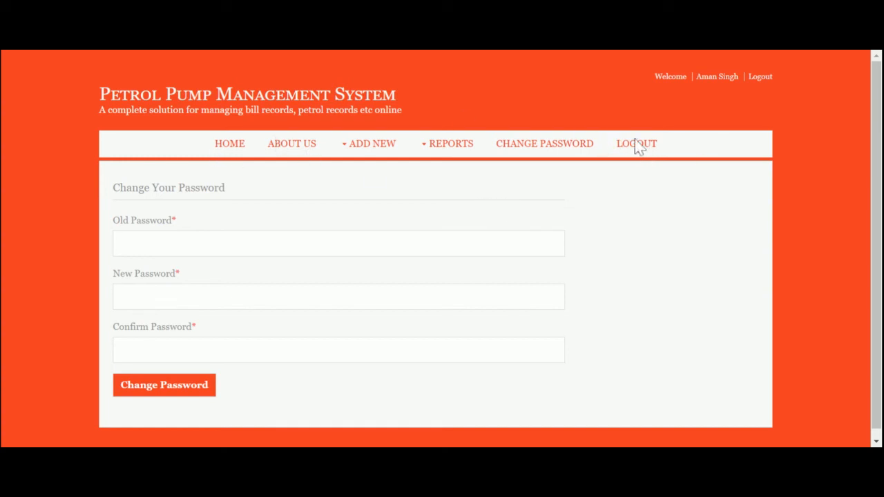
mouse_move(404, 150)
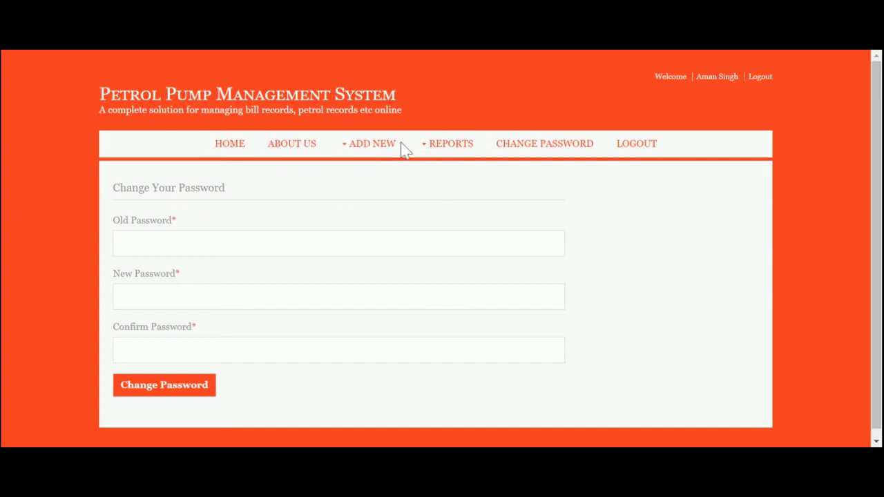
mouse_move(676, 221)
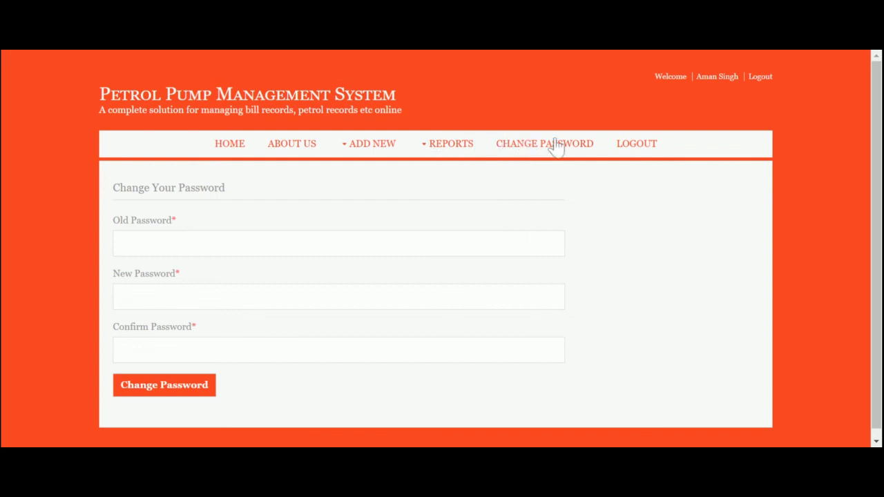
mouse_move(647, 151)
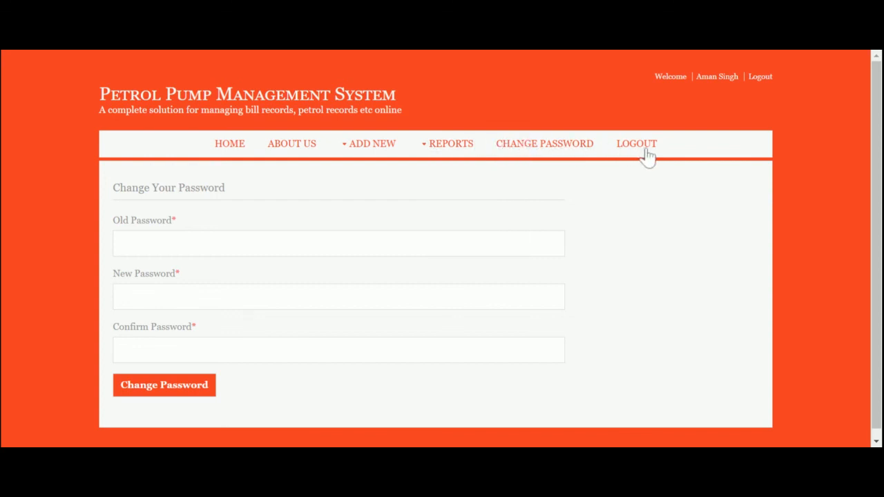
- Log out, sign back in as admin, then log out again to the empty Login Form
click(635, 144)
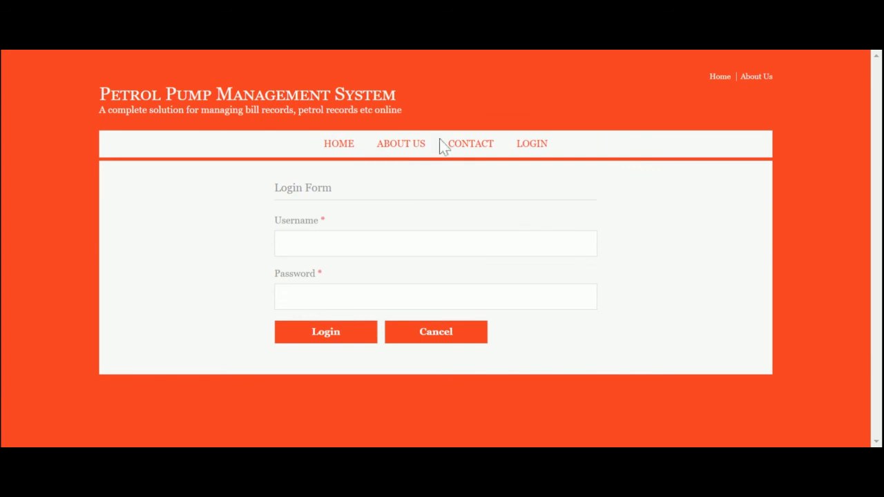
text(admin)
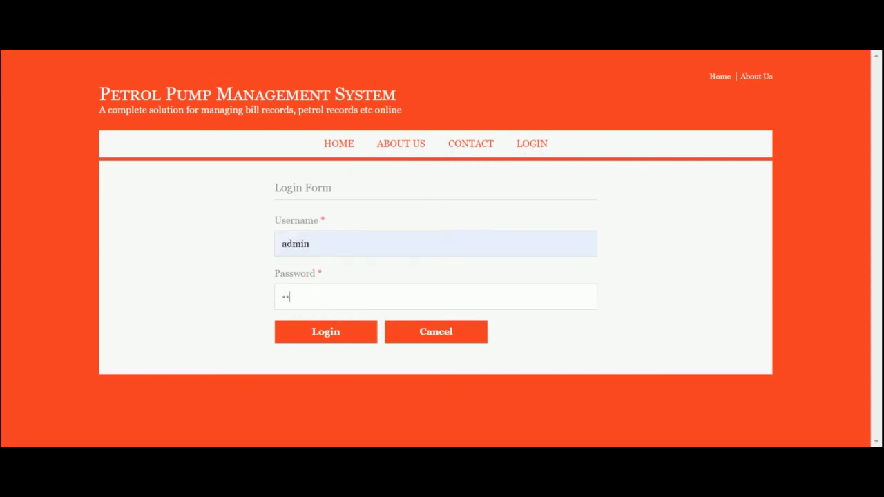
click(326, 331)
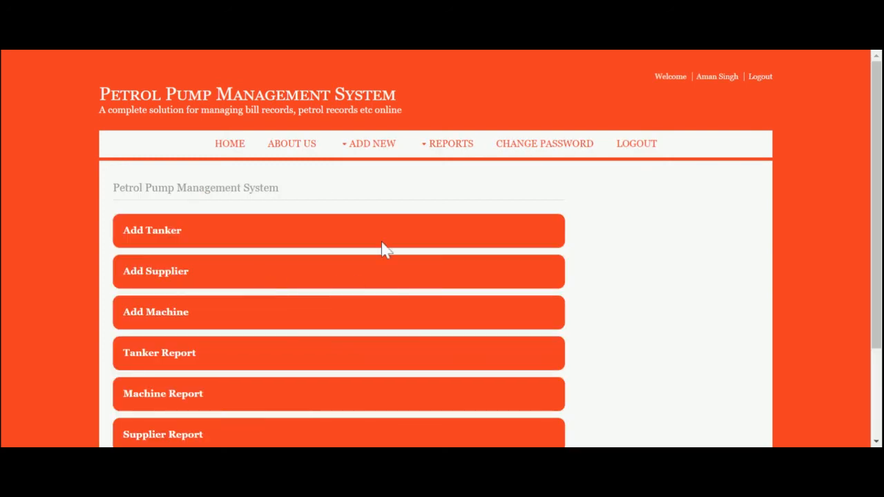
mouse_move(638, 177)
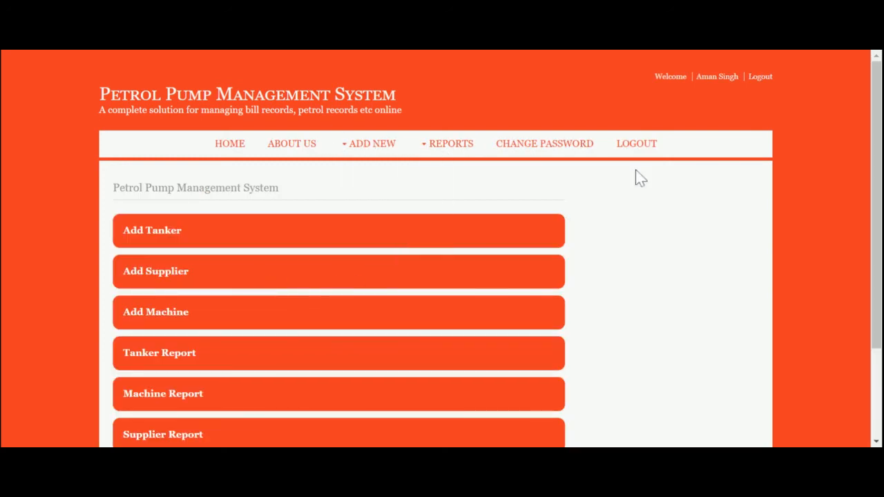
click(636, 144)
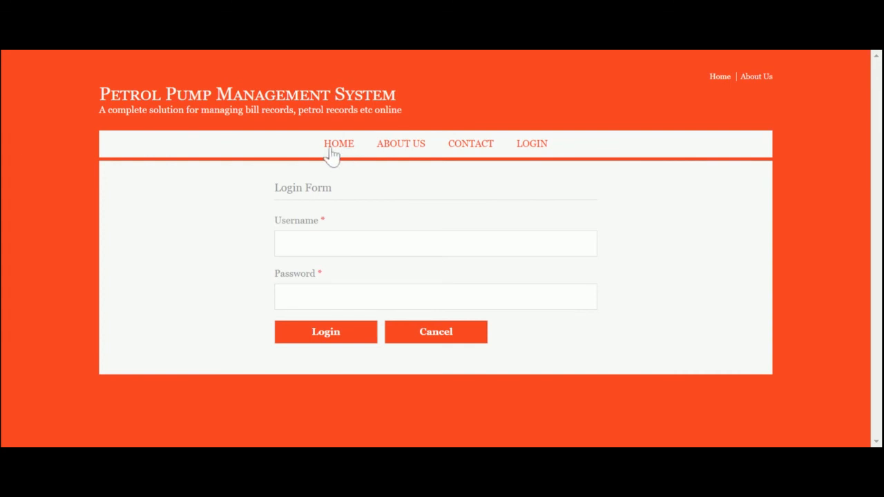
- Return to the public home page with the fuel station banner via HOME
click(339, 144)
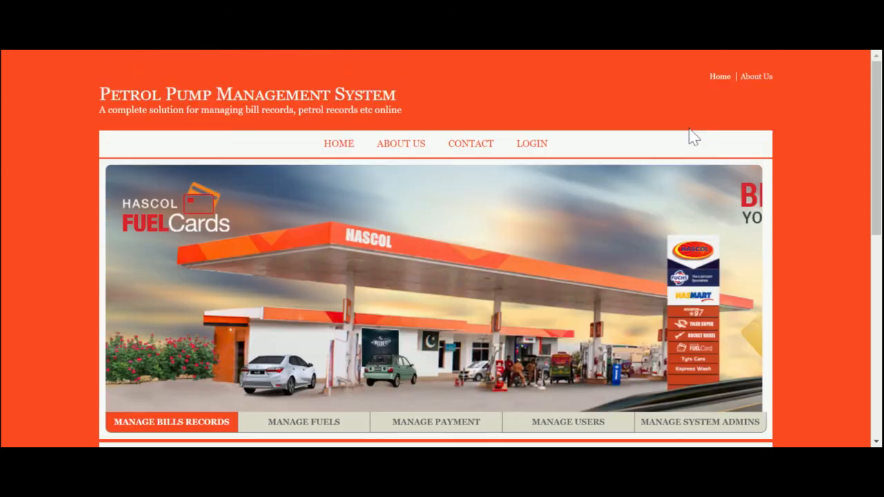
mouse_move(732, 58)
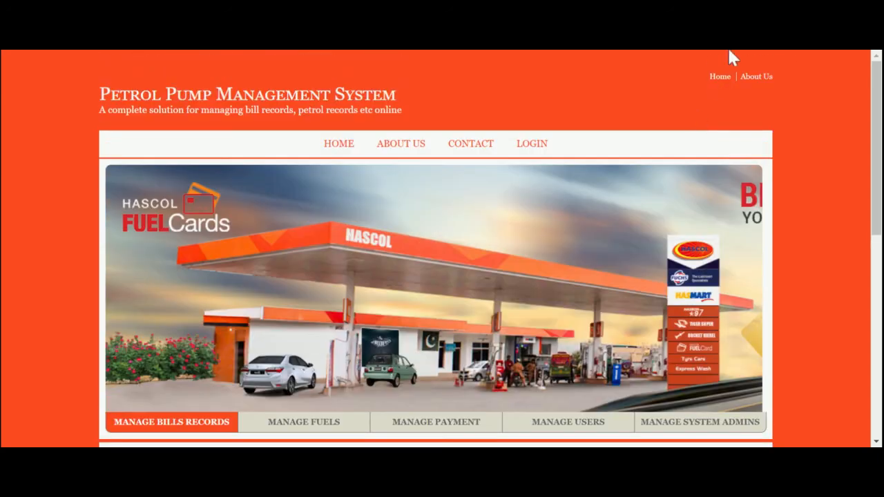
mouse_move(683, 190)
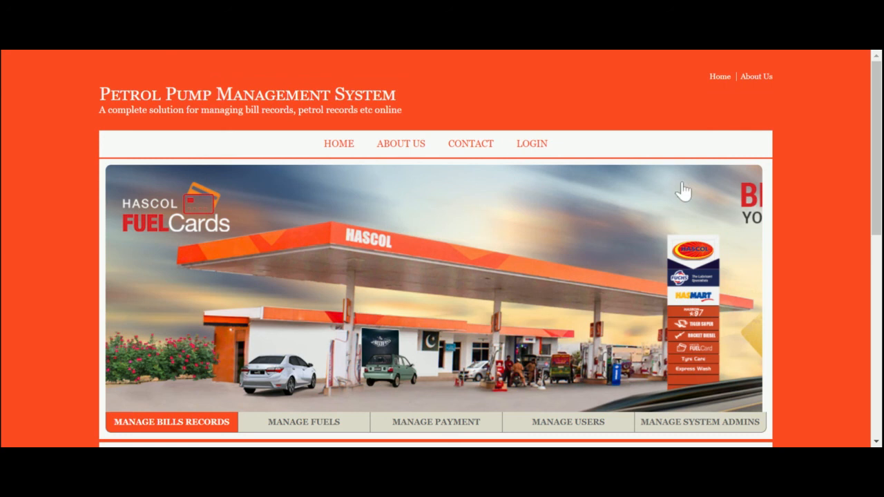
mouse_move(779, 62)
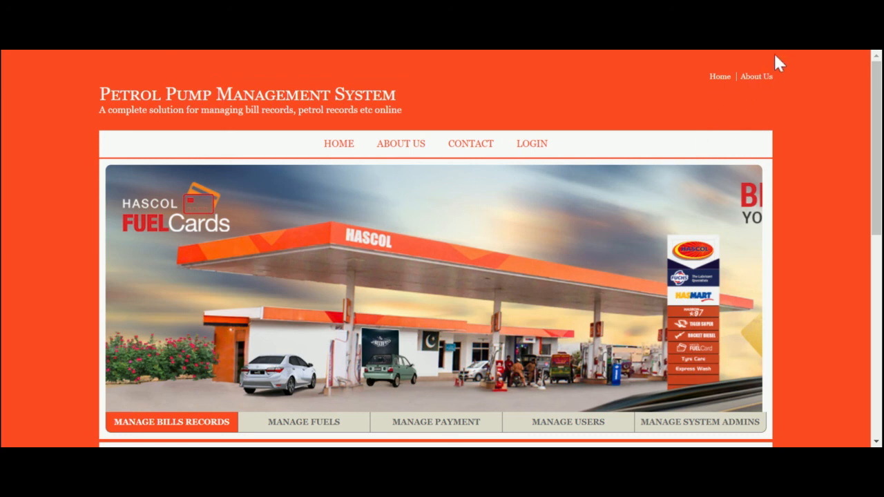